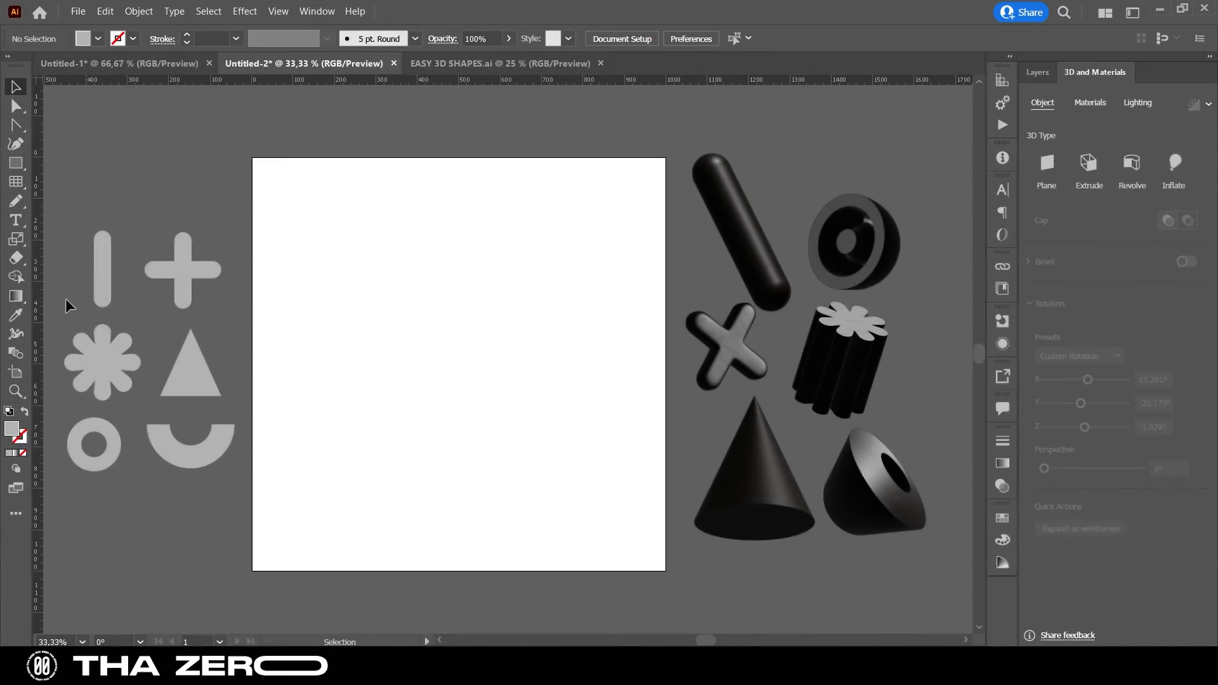
mouse_move(122, 215)
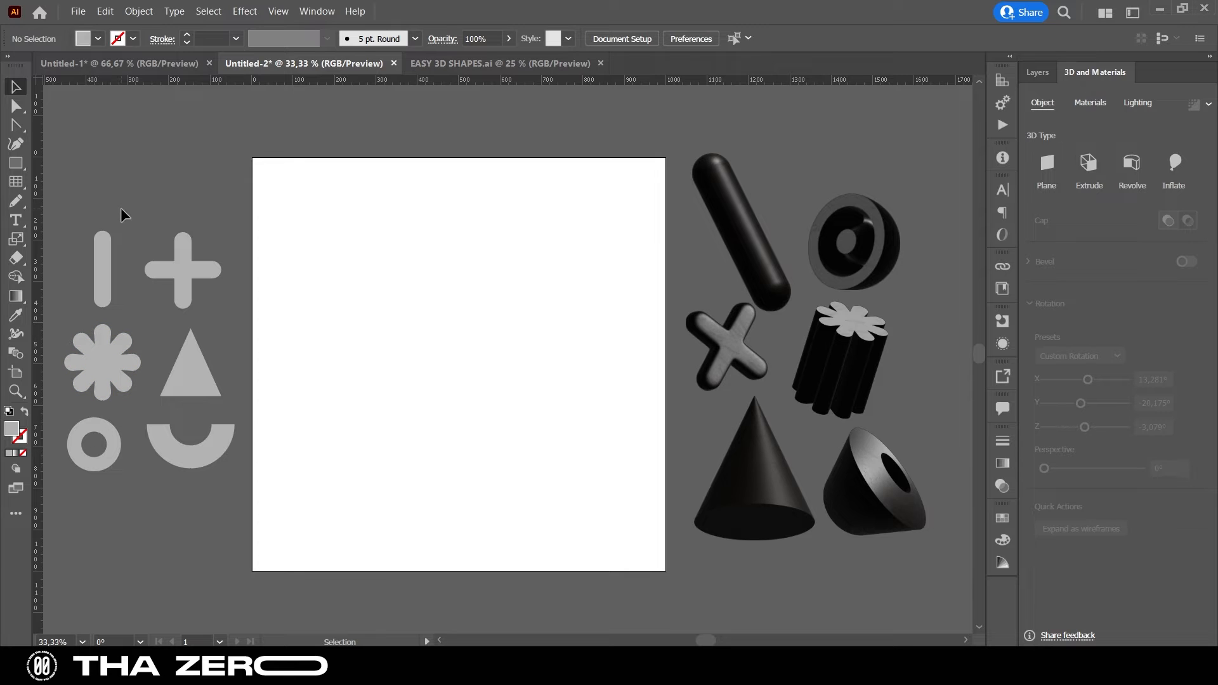
- Reopen the 3D and Materials panel from the panel list
click(1203, 72)
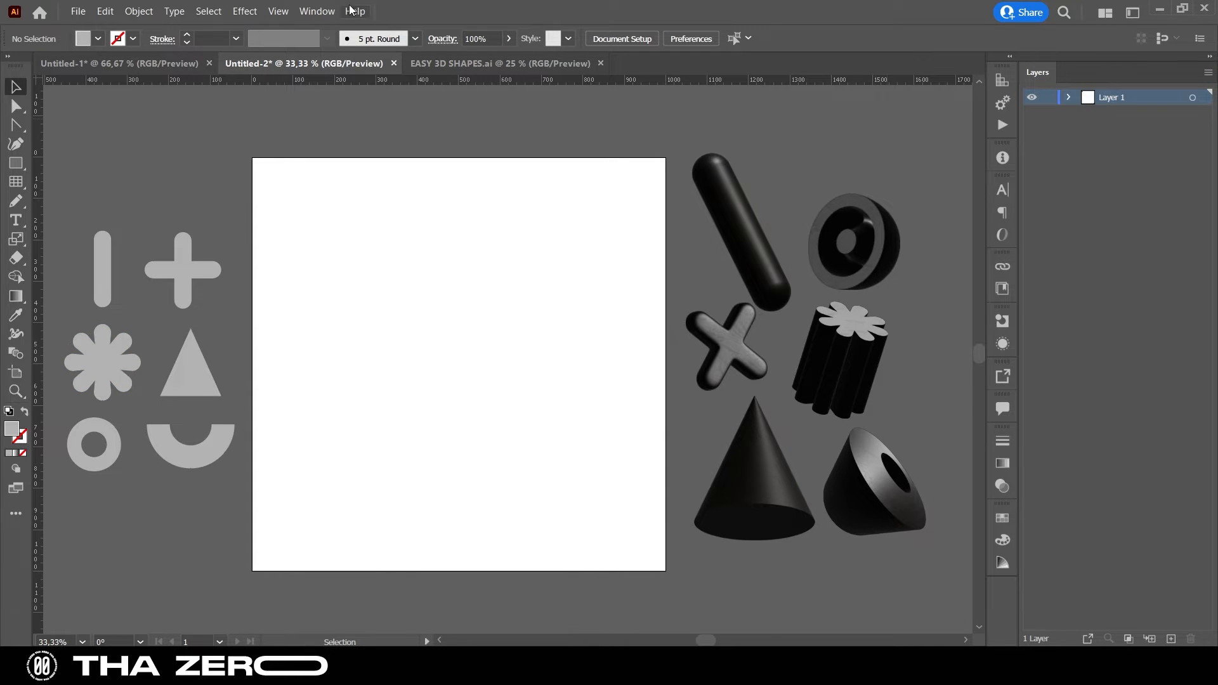
click(316, 11)
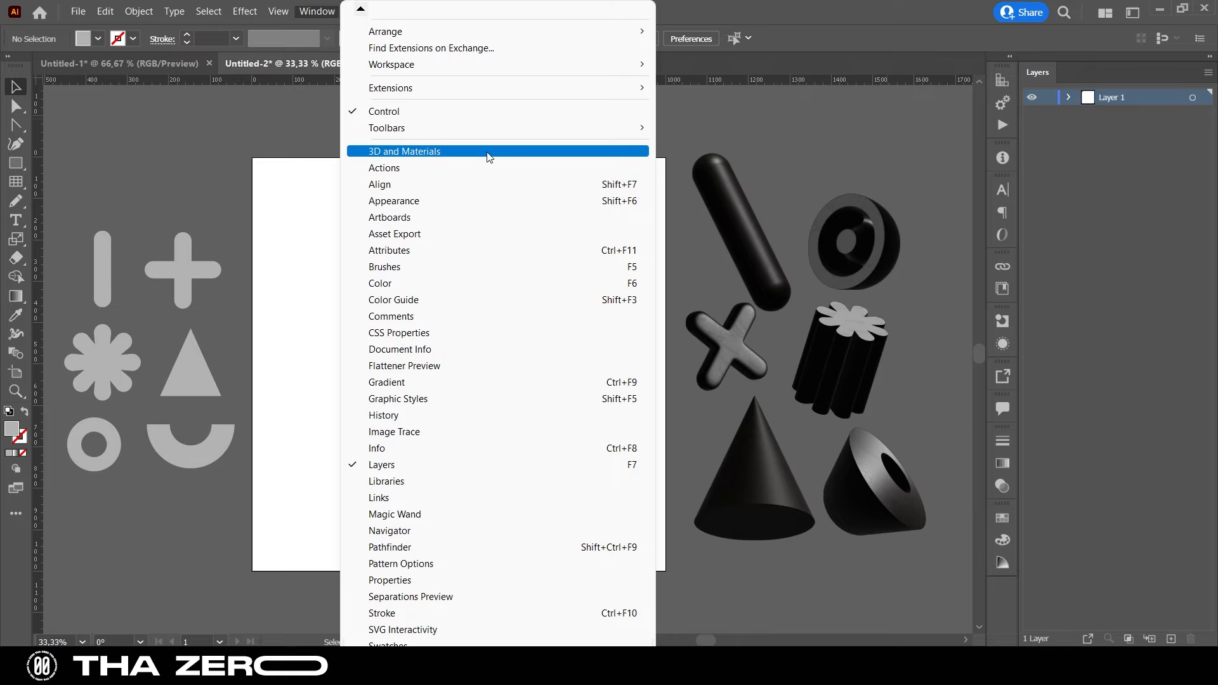
click(404, 151)
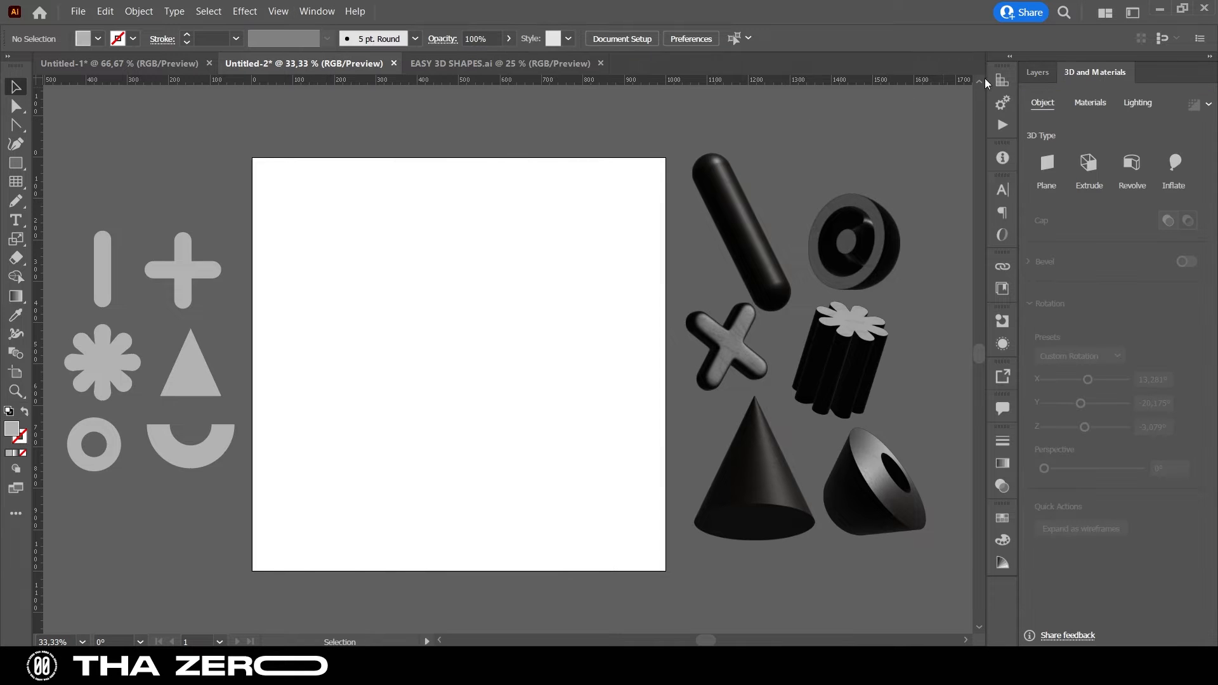
mouse_move(841, 148)
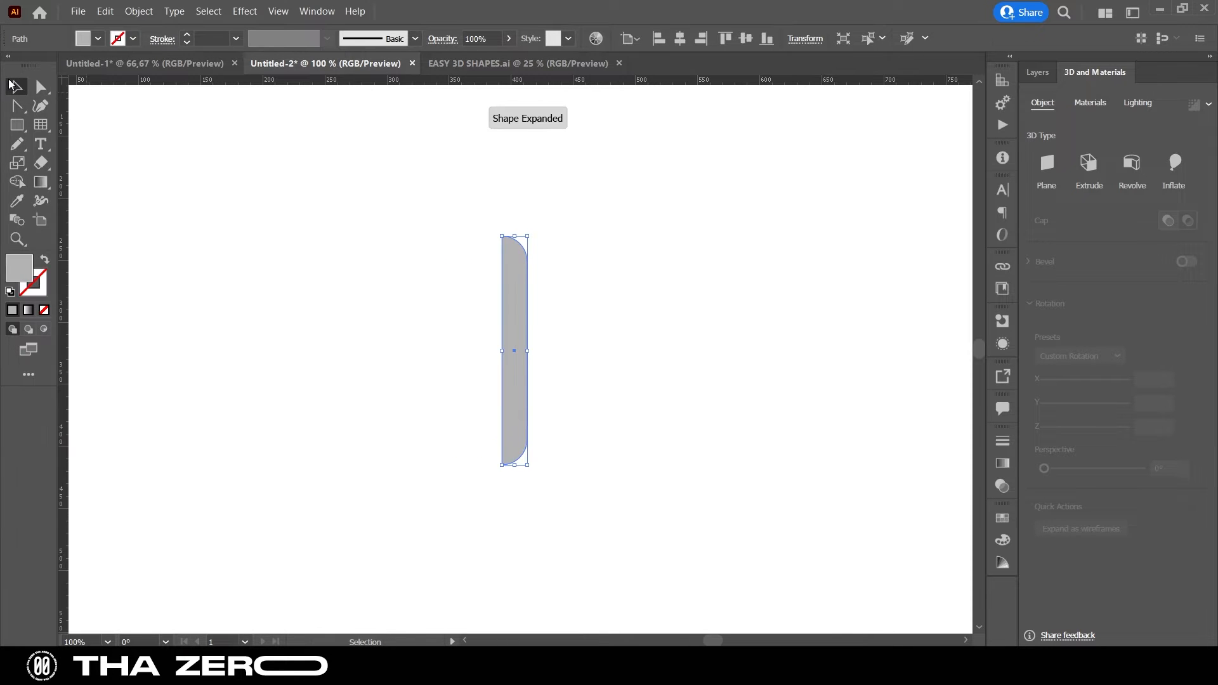
- Revolve the half-capsule path into a 3D capsule and tilt it diagonally
right_click(514, 350)
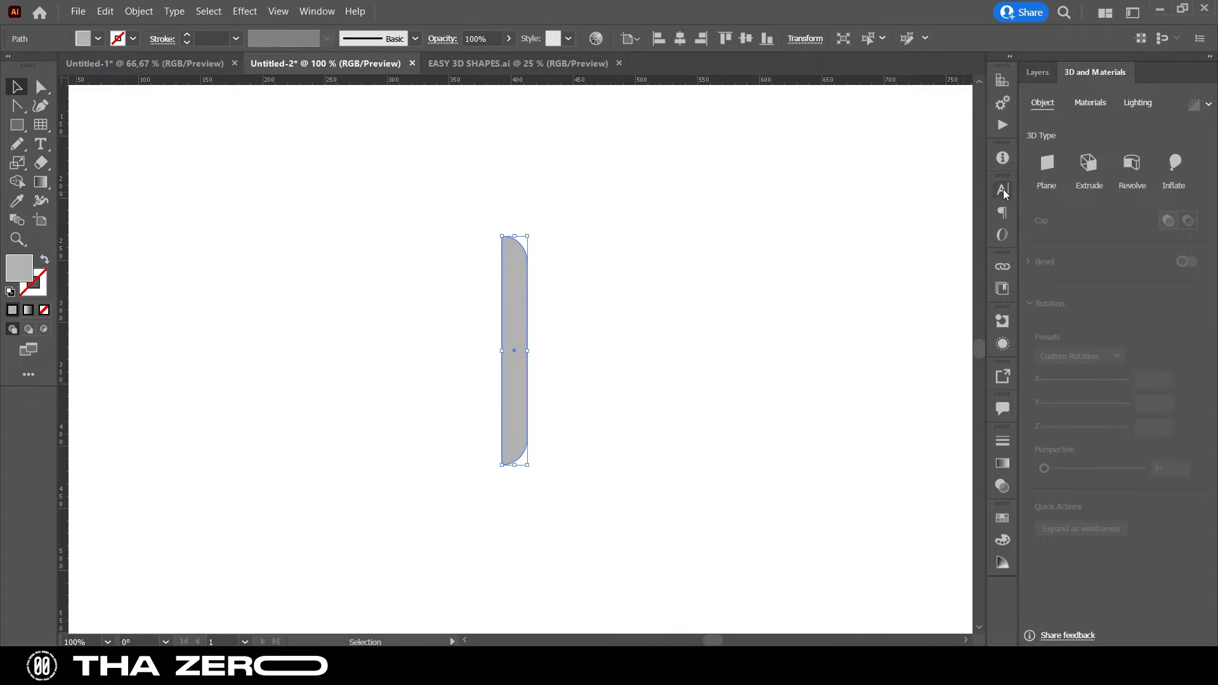
click(1132, 166)
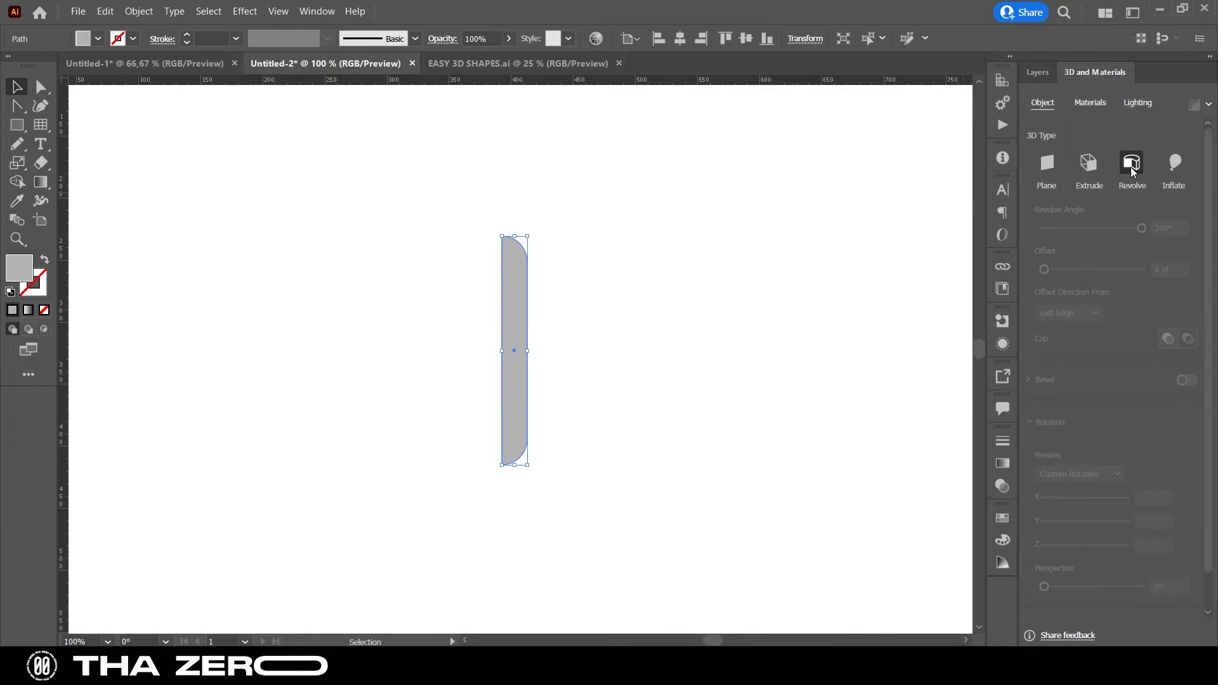
click(1132, 163)
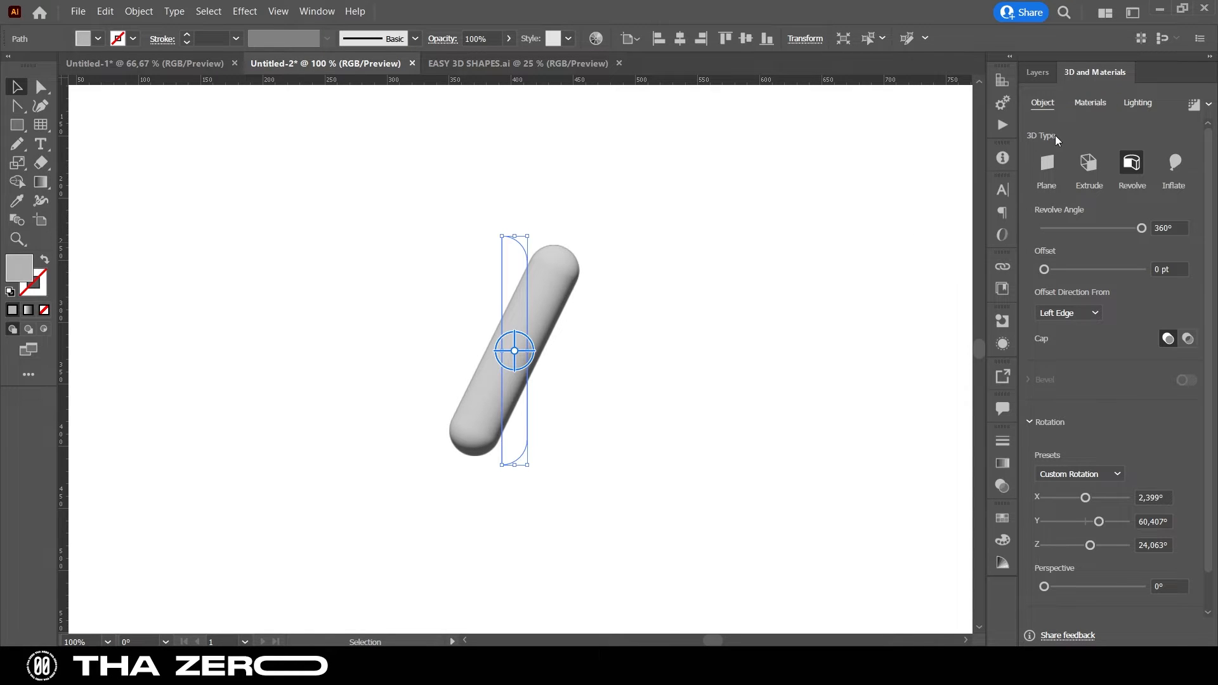
click(1090, 102)
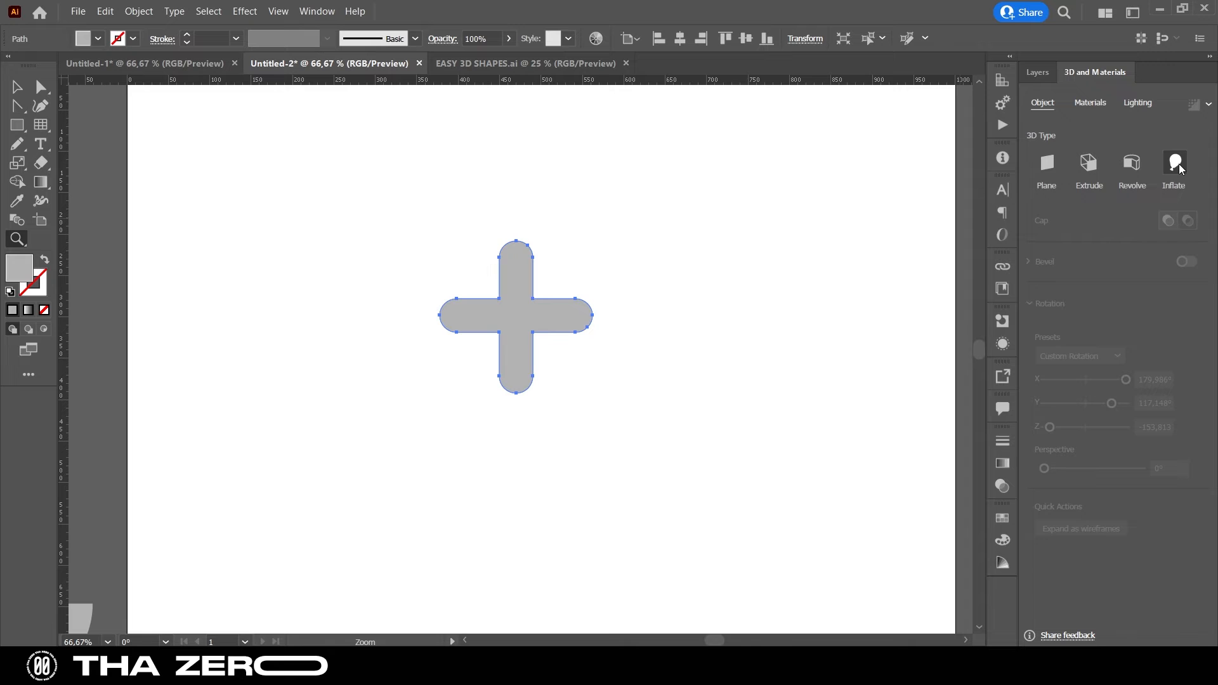
- Inflate the plus on both sides at 86% volume and rotate it to a tilted angle
click(1174, 165)
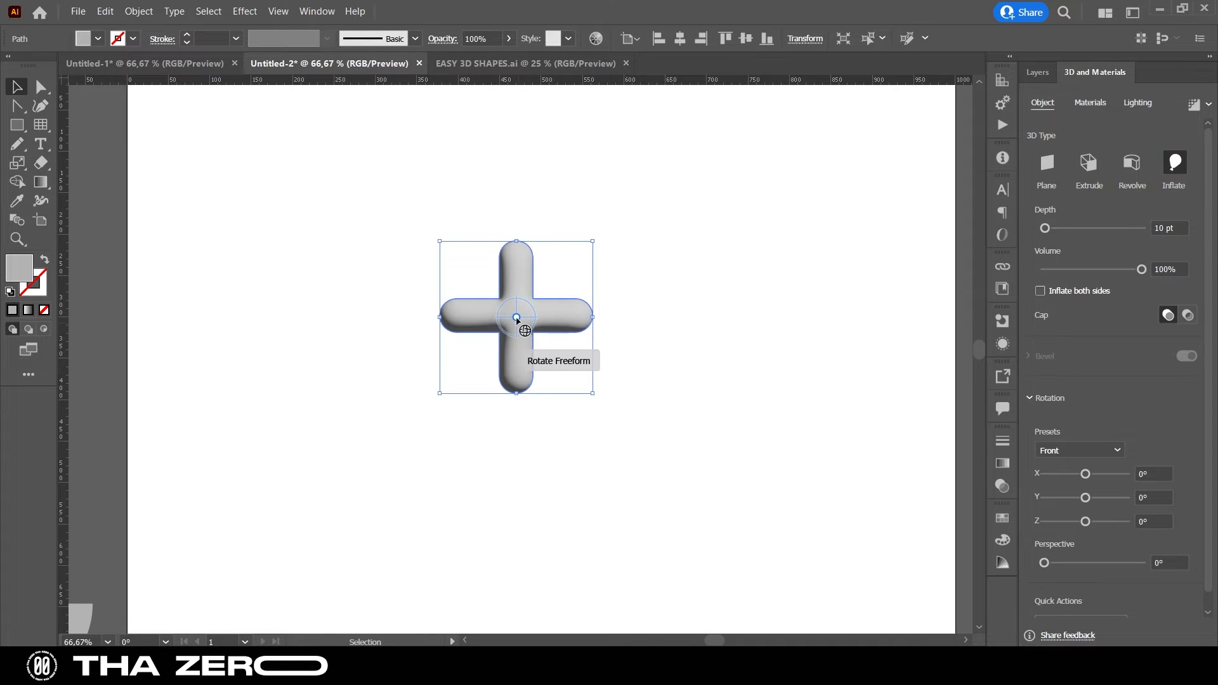
drag(517, 318, 579, 309)
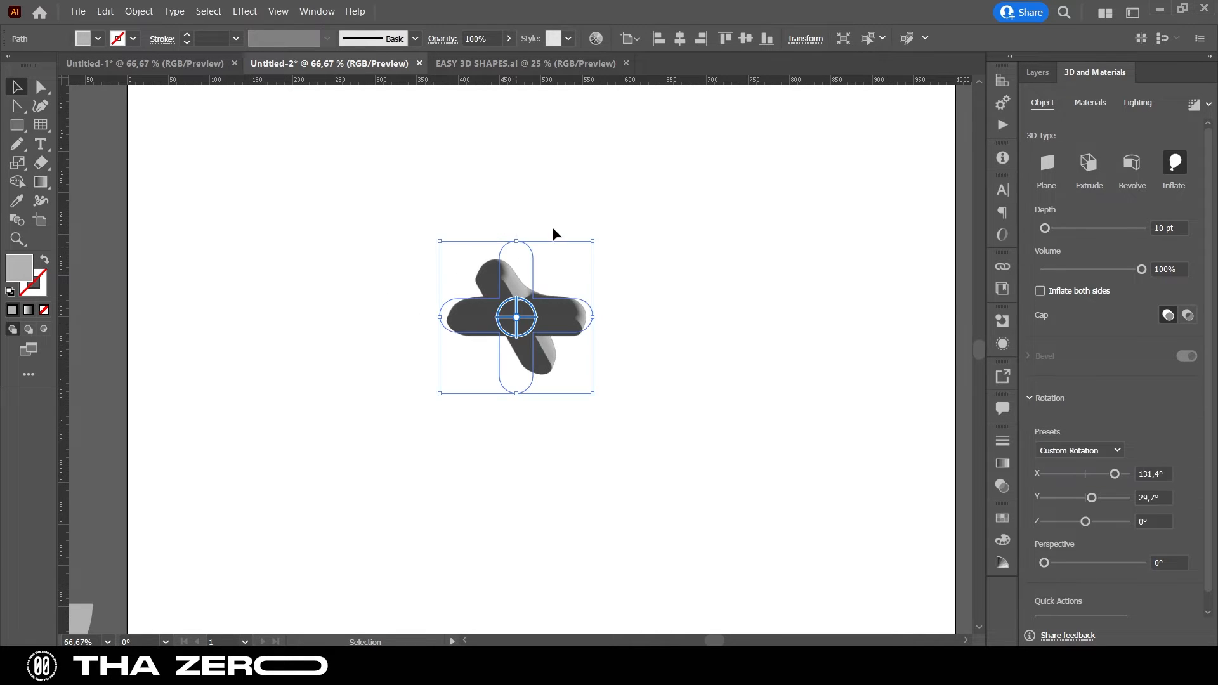
click(1040, 290)
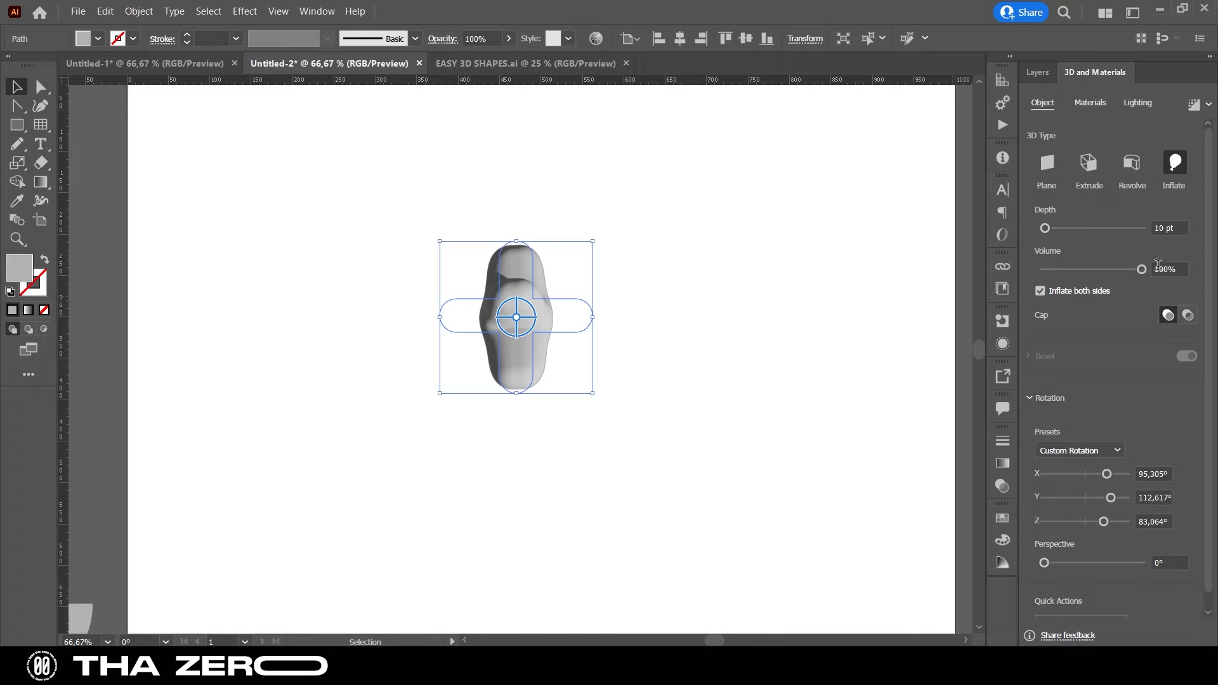
drag(1045, 227, 1054, 228)
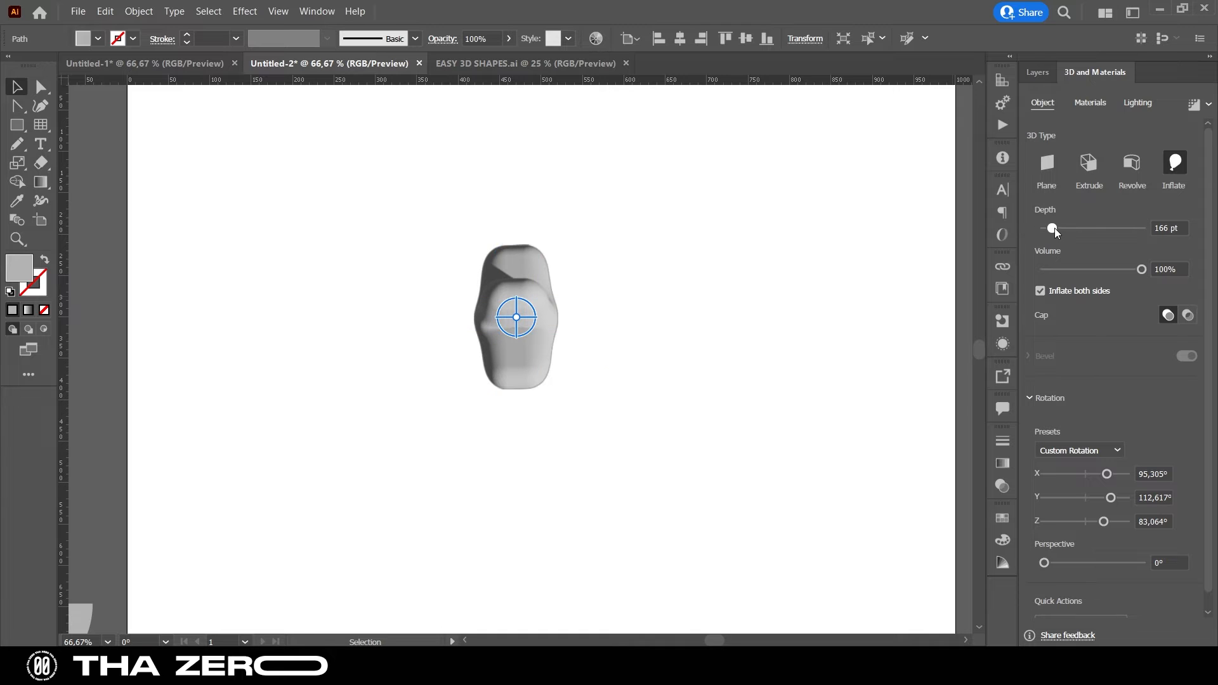
drag(1054, 228, 1045, 227)
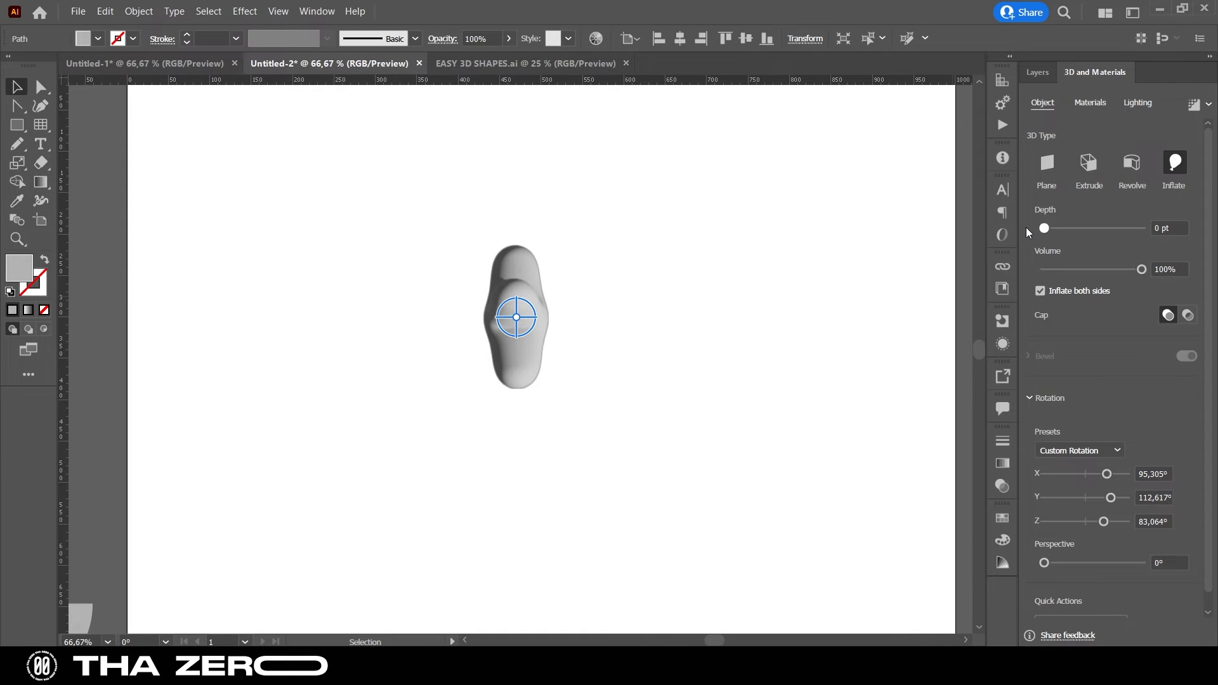
drag(516, 318, 489, 346)
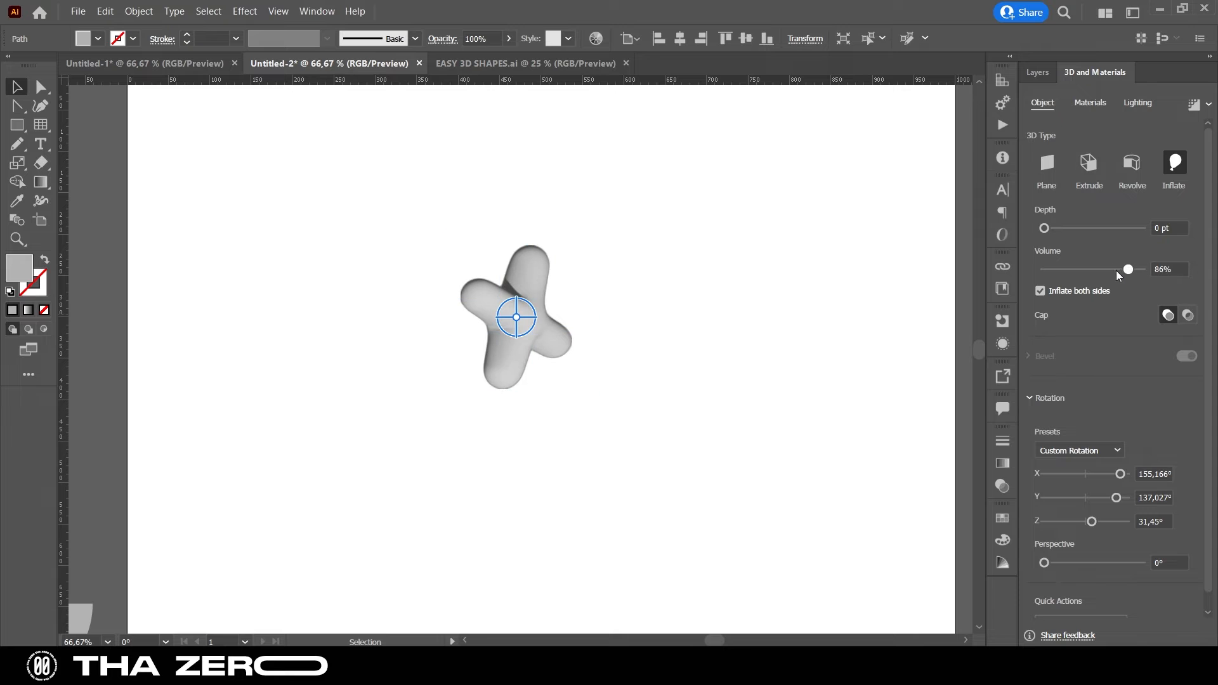
drag(1128, 269, 1096, 269)
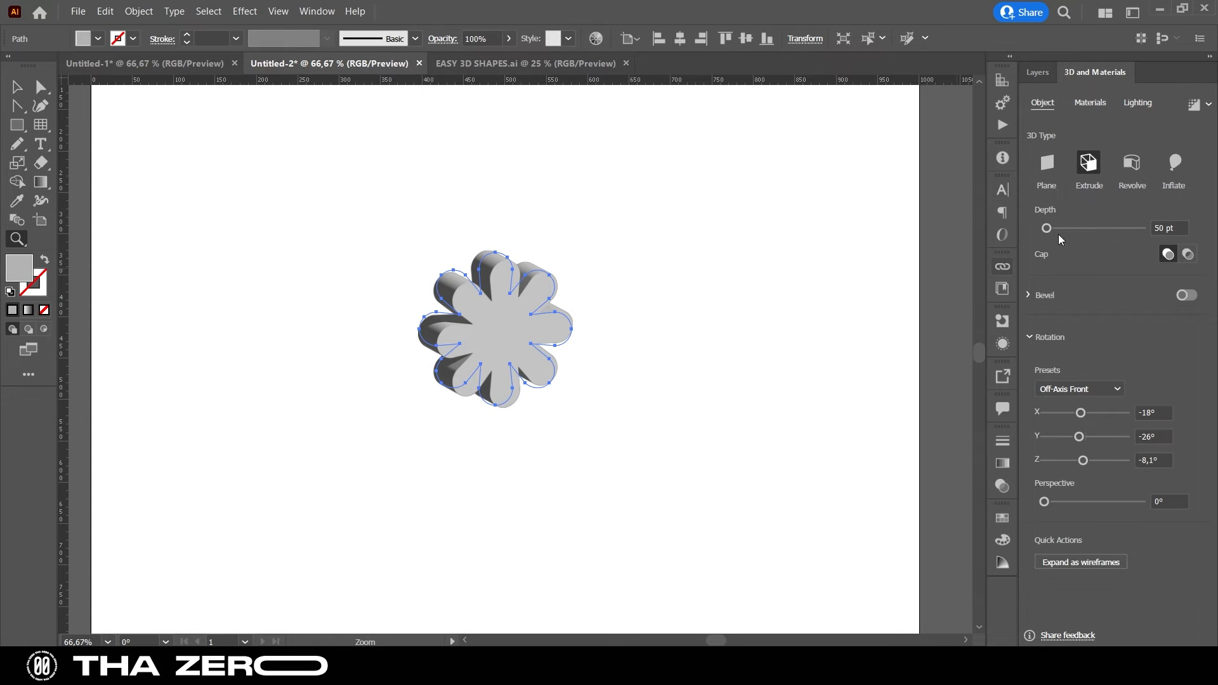
- Extrude the flower to a depth of about 208 pt and view its material options
drag(1048, 228, 1065, 228)
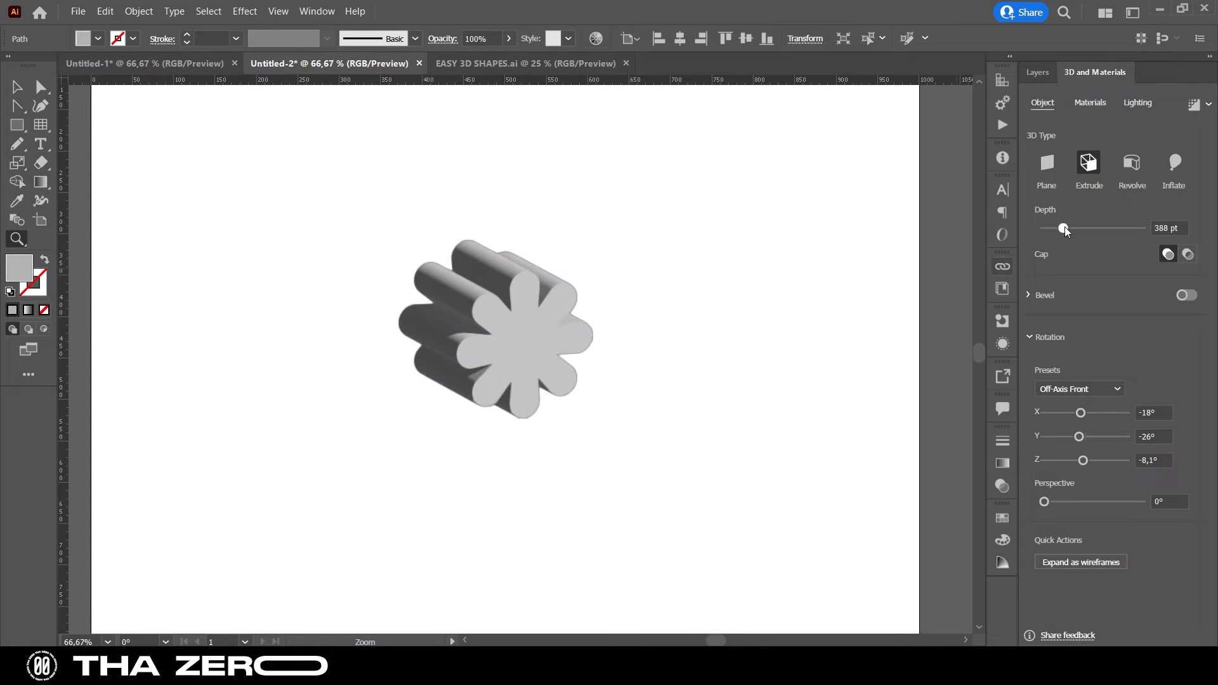
drag(1065, 229, 1055, 228)
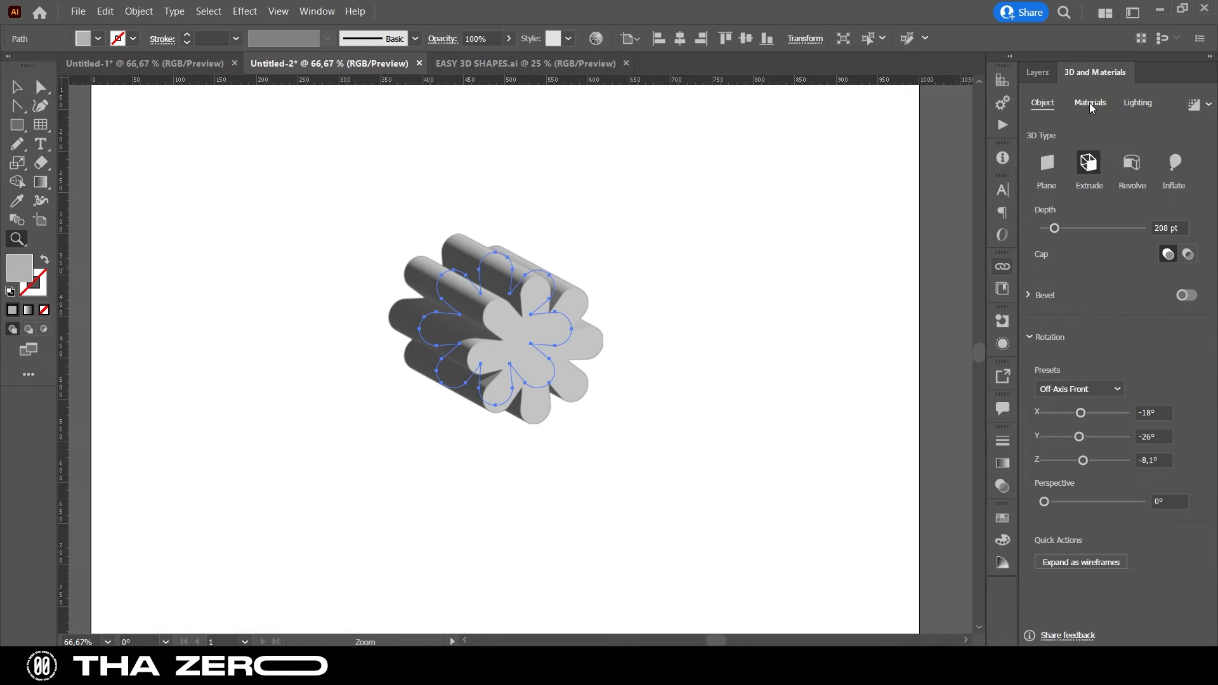
click(1090, 103)
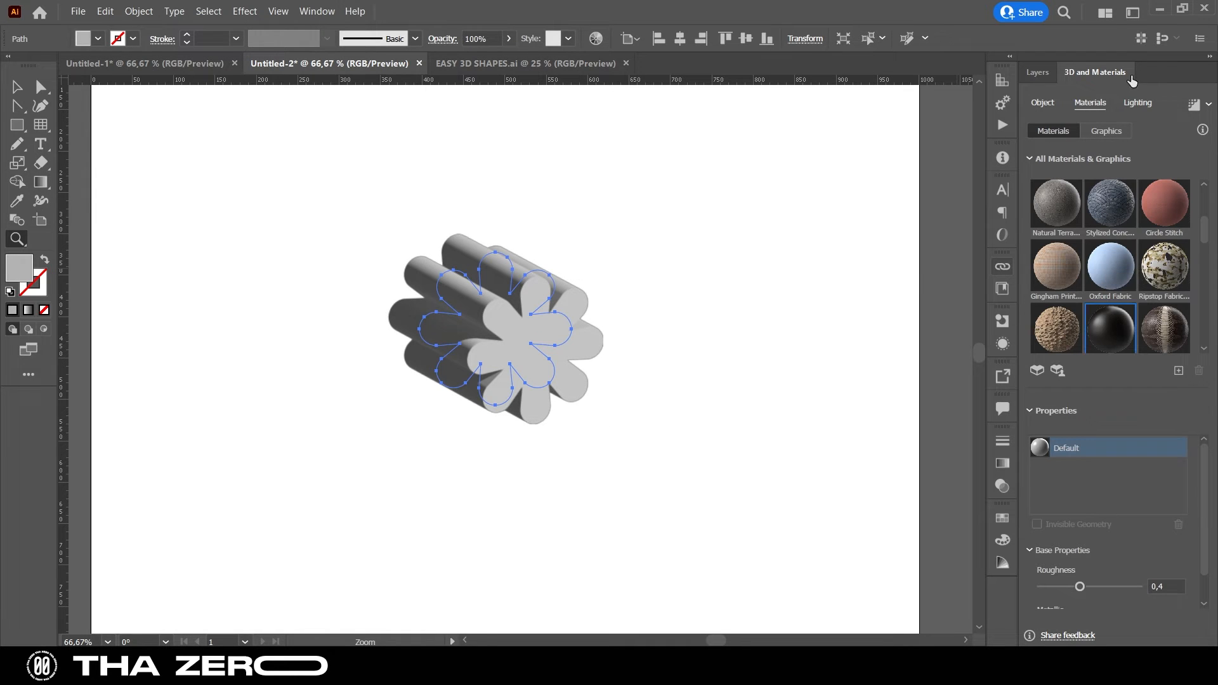
click(1041, 102)
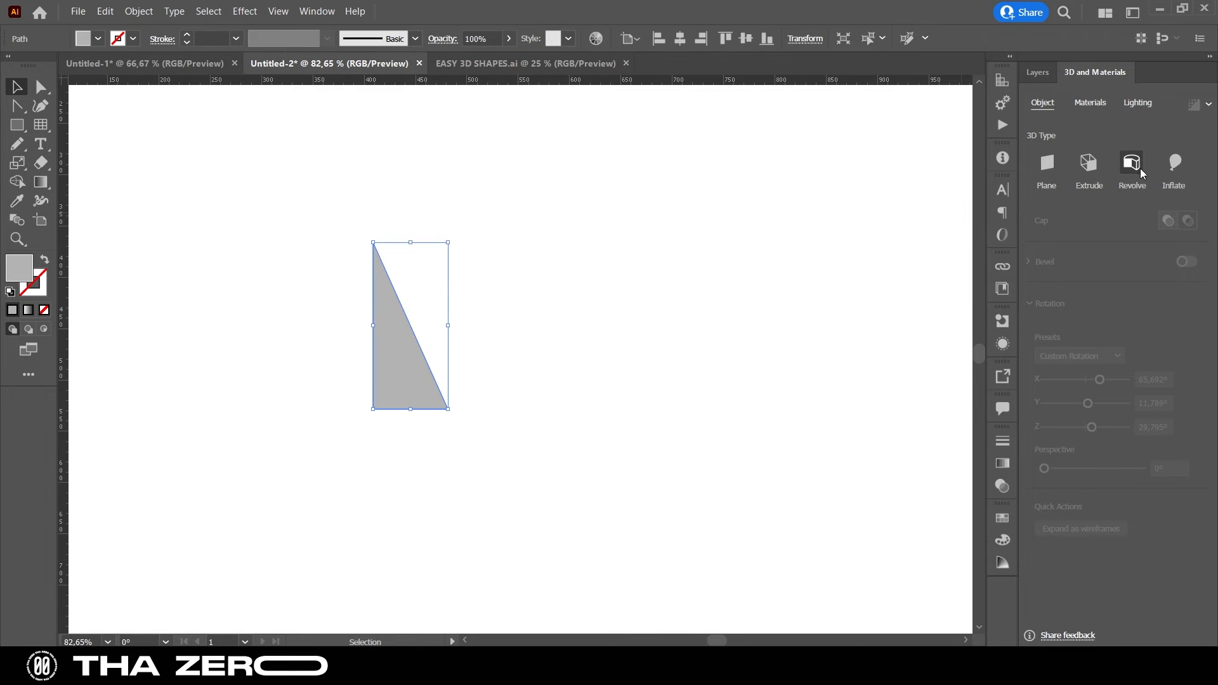
- Apply Revolve to the half-triangle path to form a 3D cone
click(1132, 163)
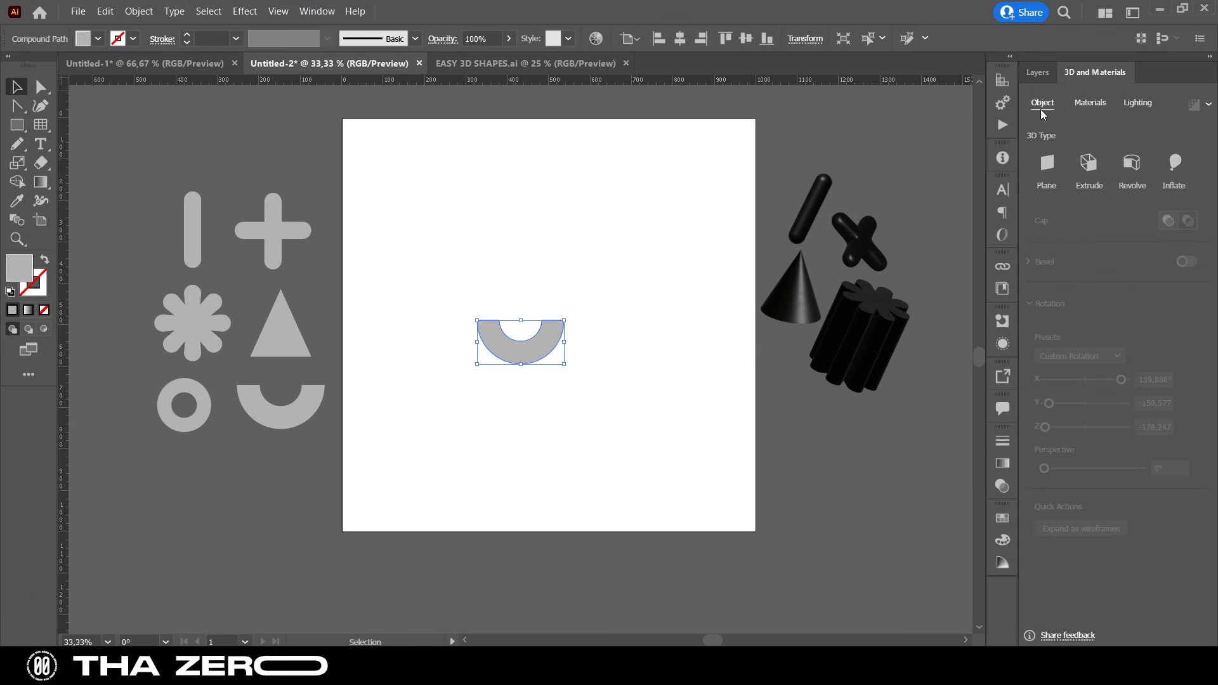
- Extrude the arch to 260 pt depth and raise its perspective to about 68°
click(1089, 163)
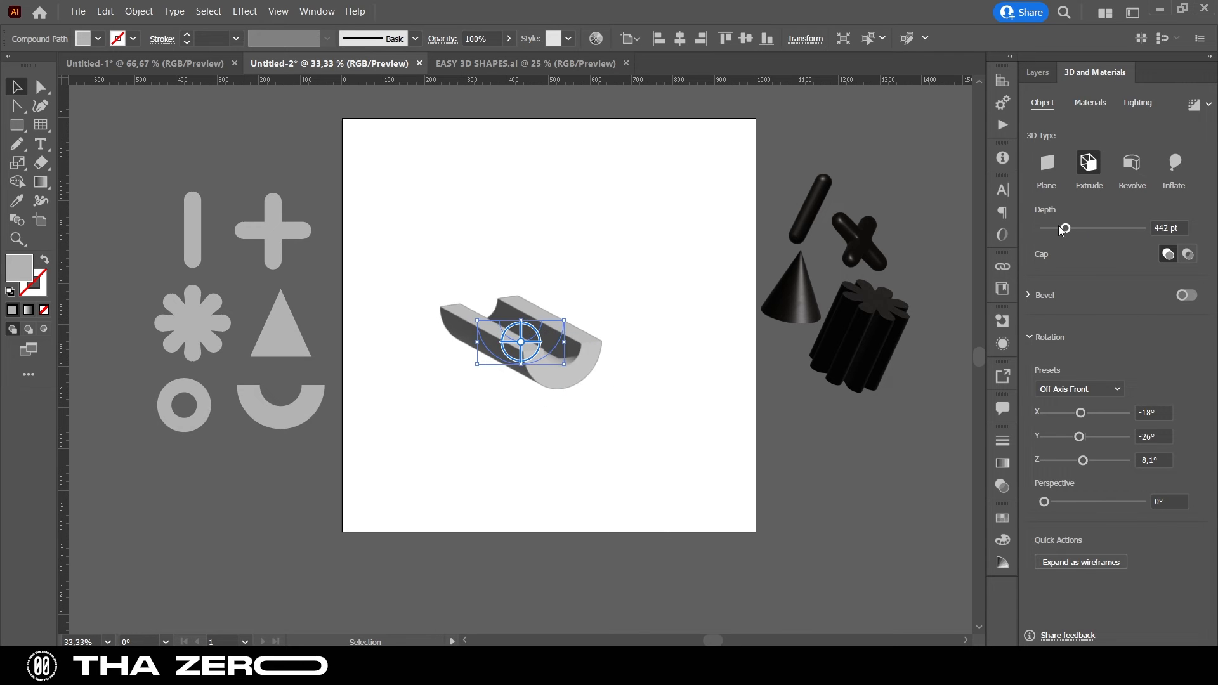
click(1132, 163)
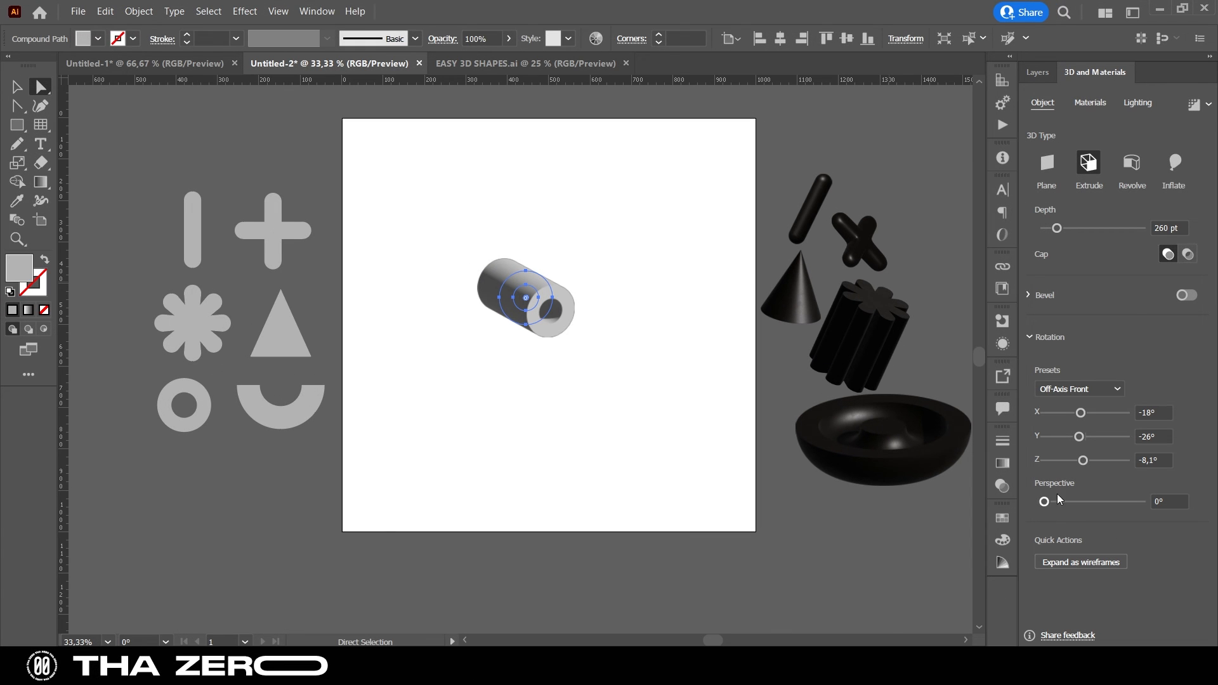
drag(1044, 501, 1051, 501)
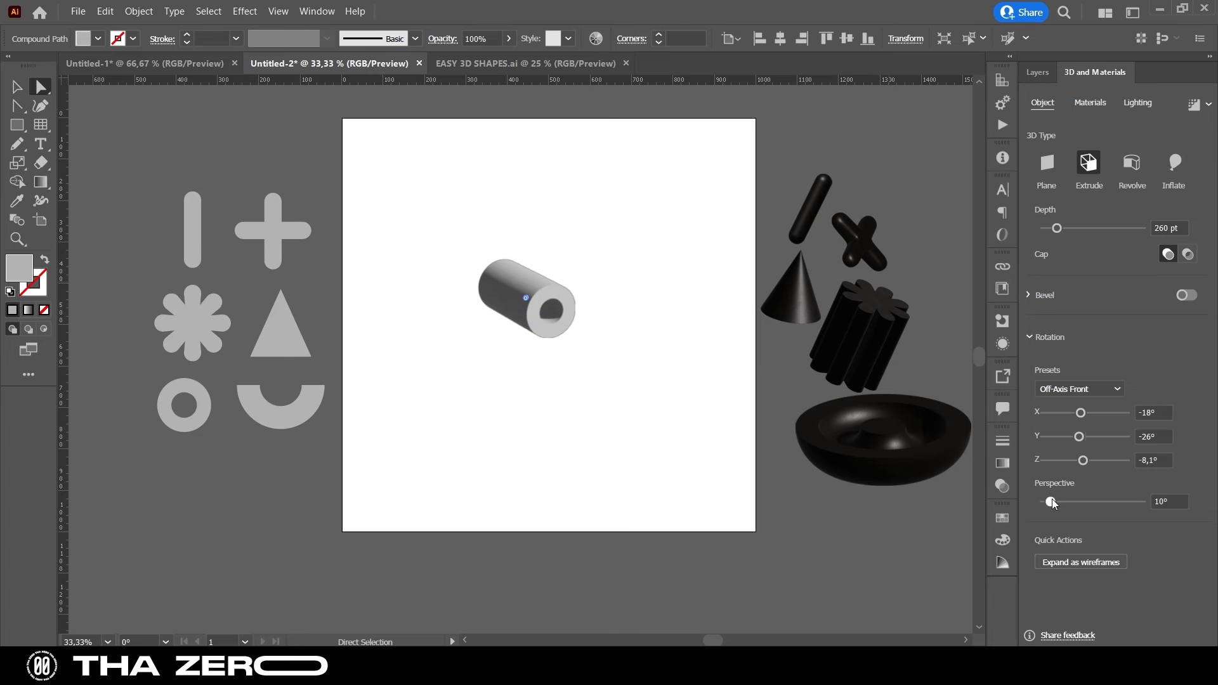
drag(1052, 502, 1086, 501)
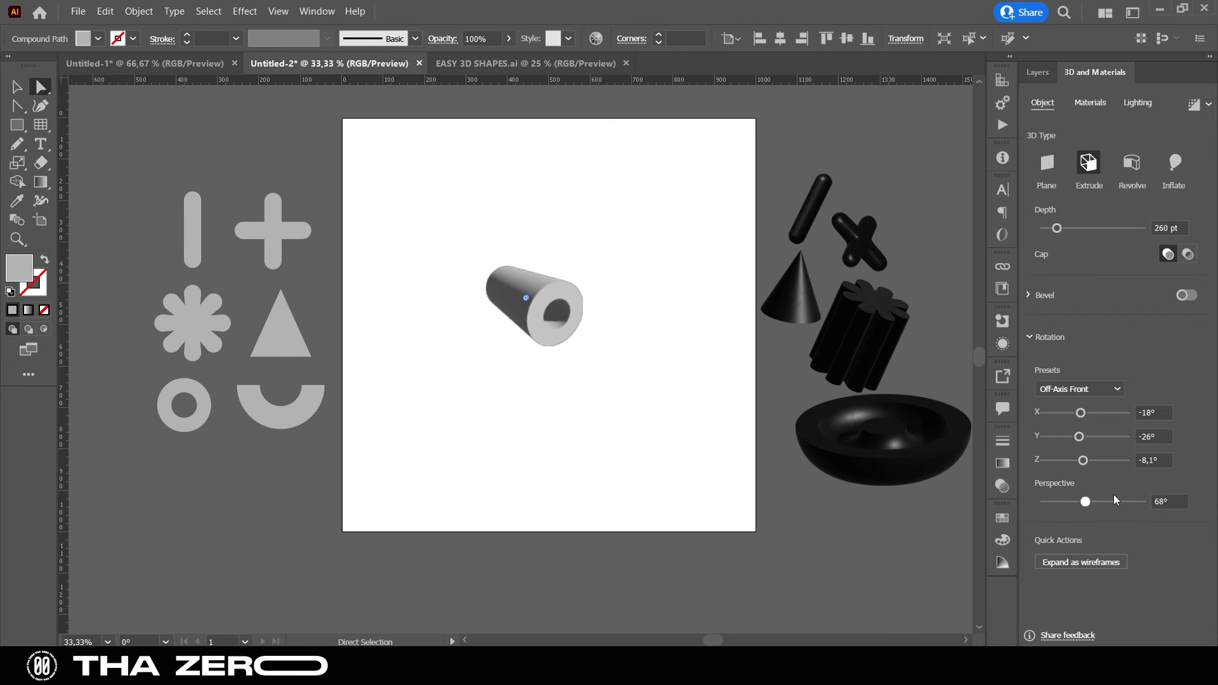
drag(1086, 501, 1143, 501)
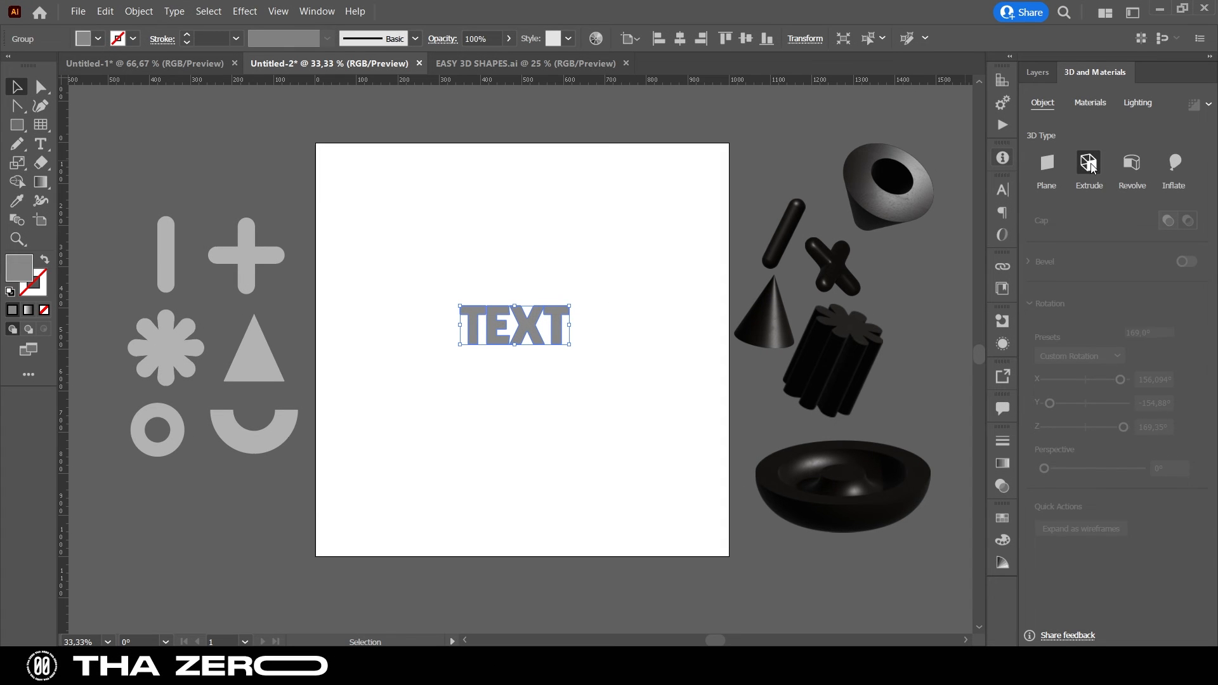
- Apply Extrude to the black TEXT lettering to make 3D letters
click(1089, 163)
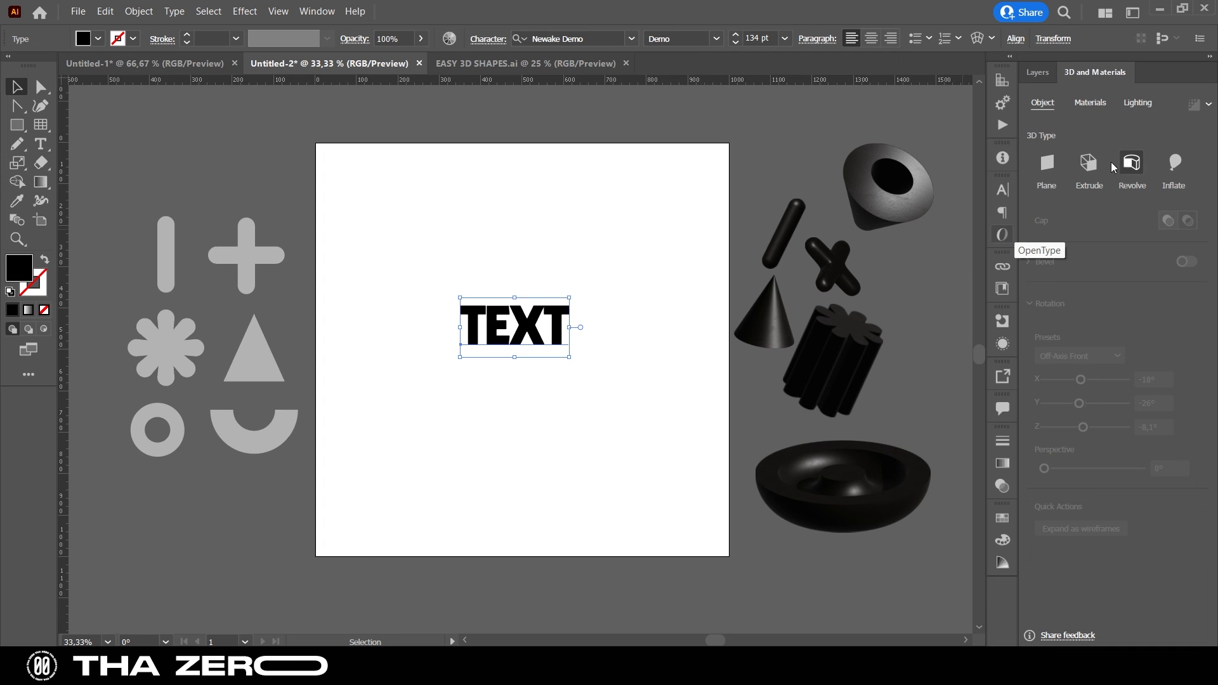
click(1089, 164)
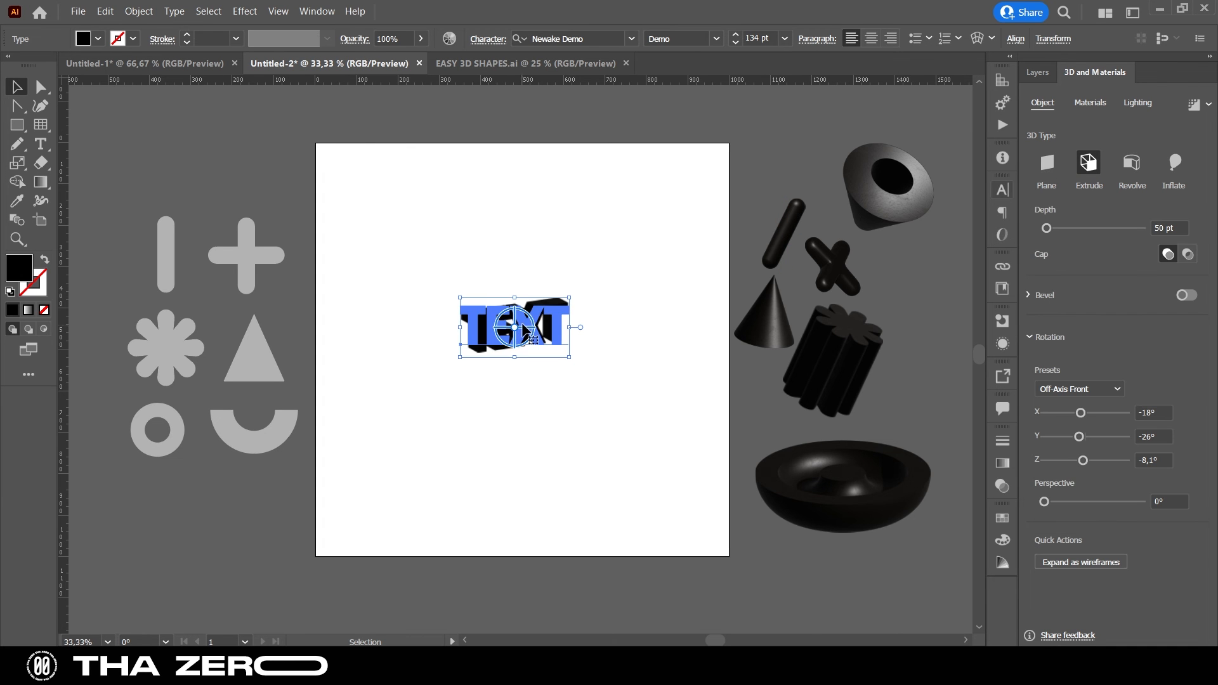